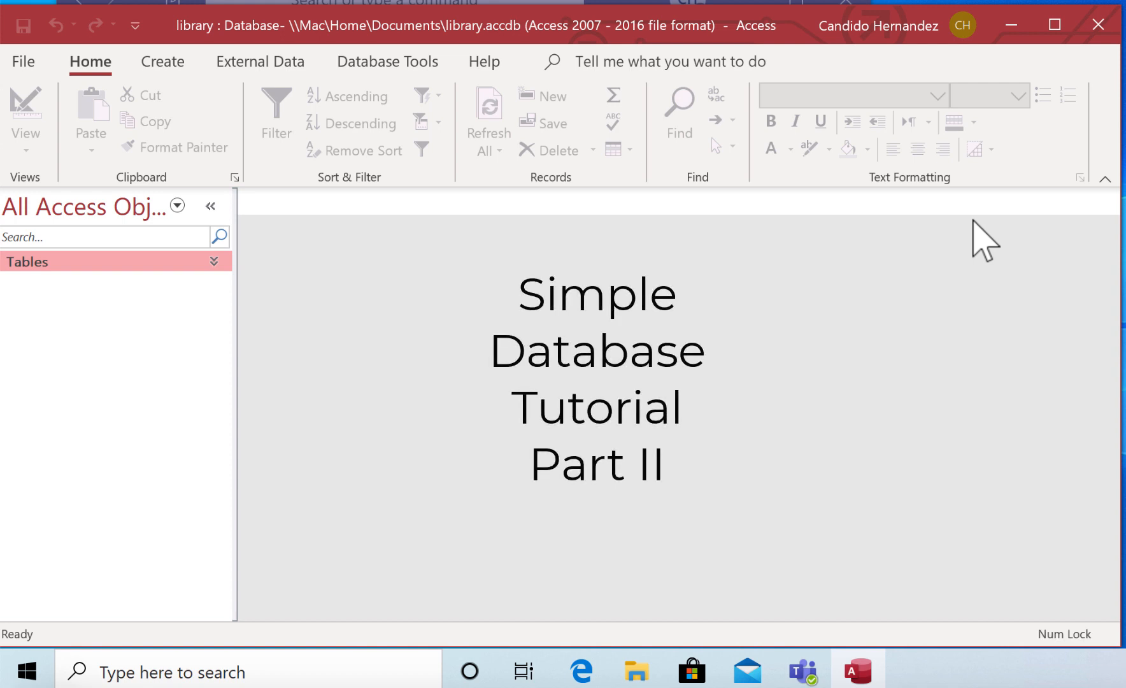
mouse_move(848, 327)
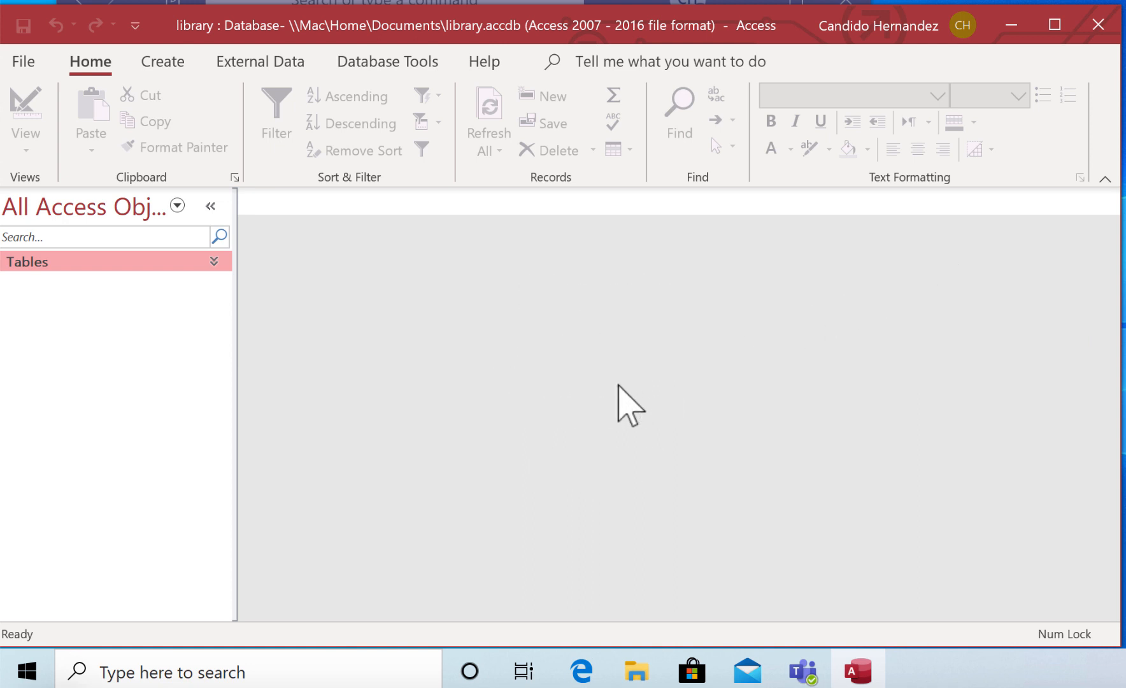
mouse_move(213, 291)
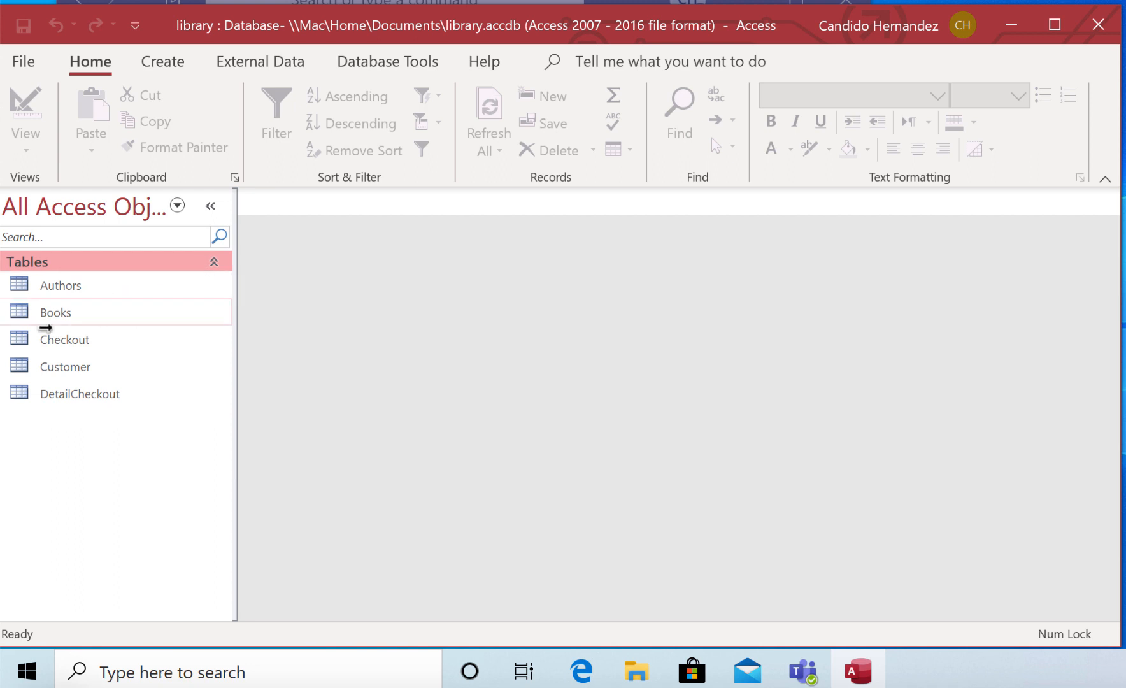
mouse_move(60, 285)
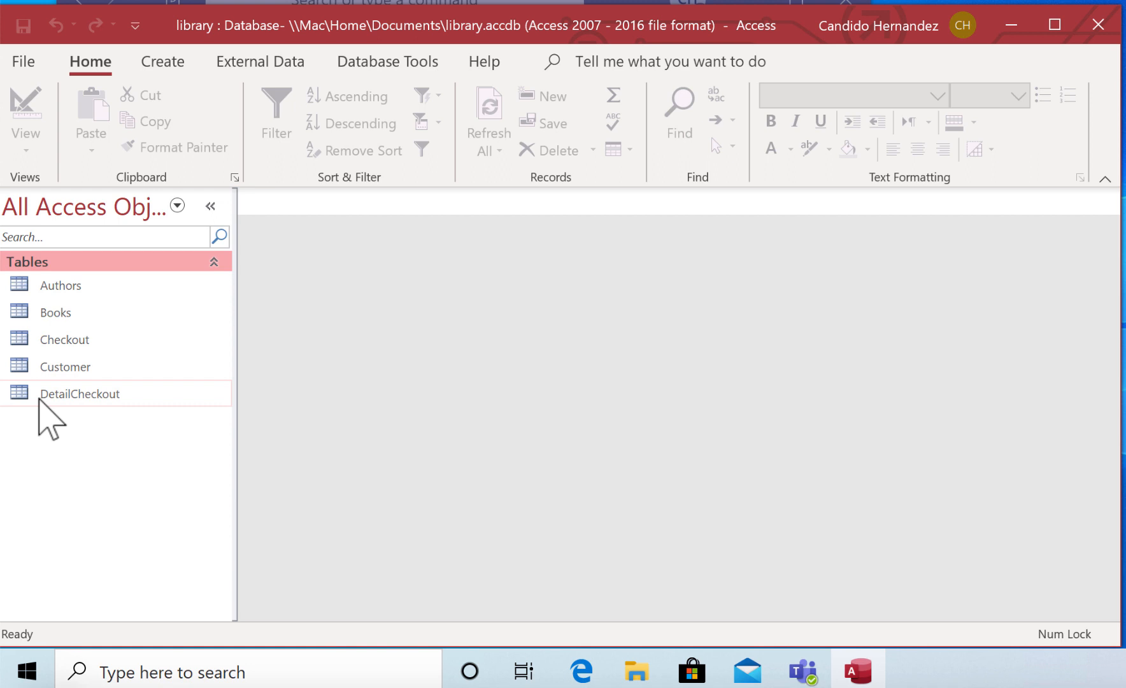
mouse_move(133, 435)
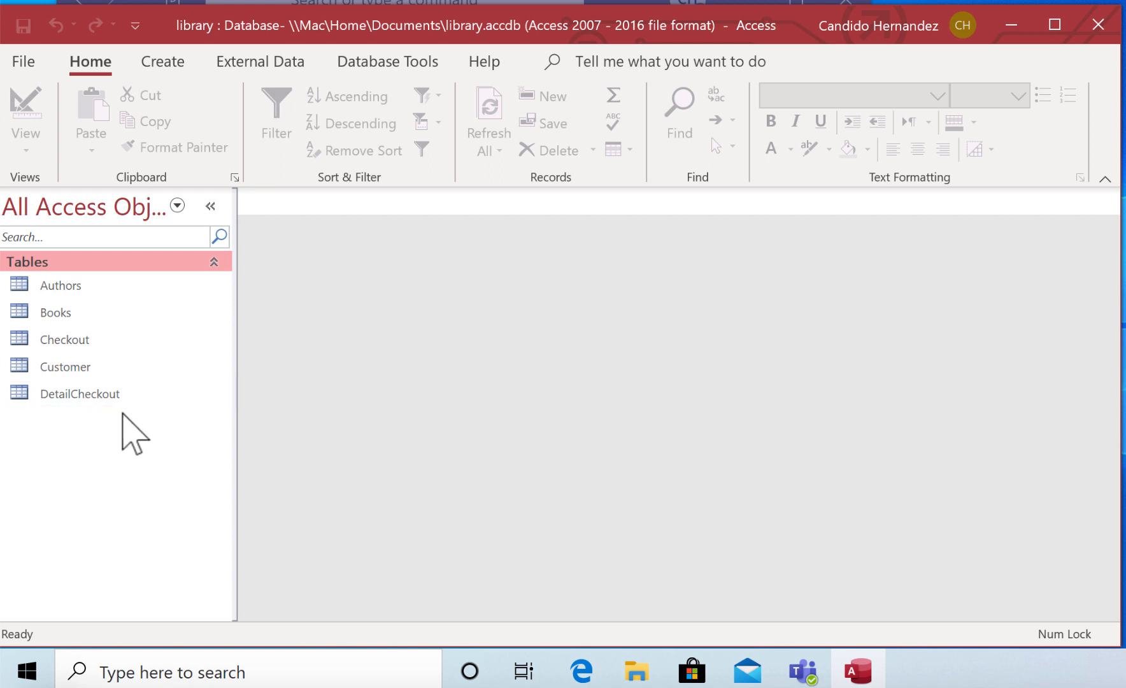
mouse_move(264, 203)
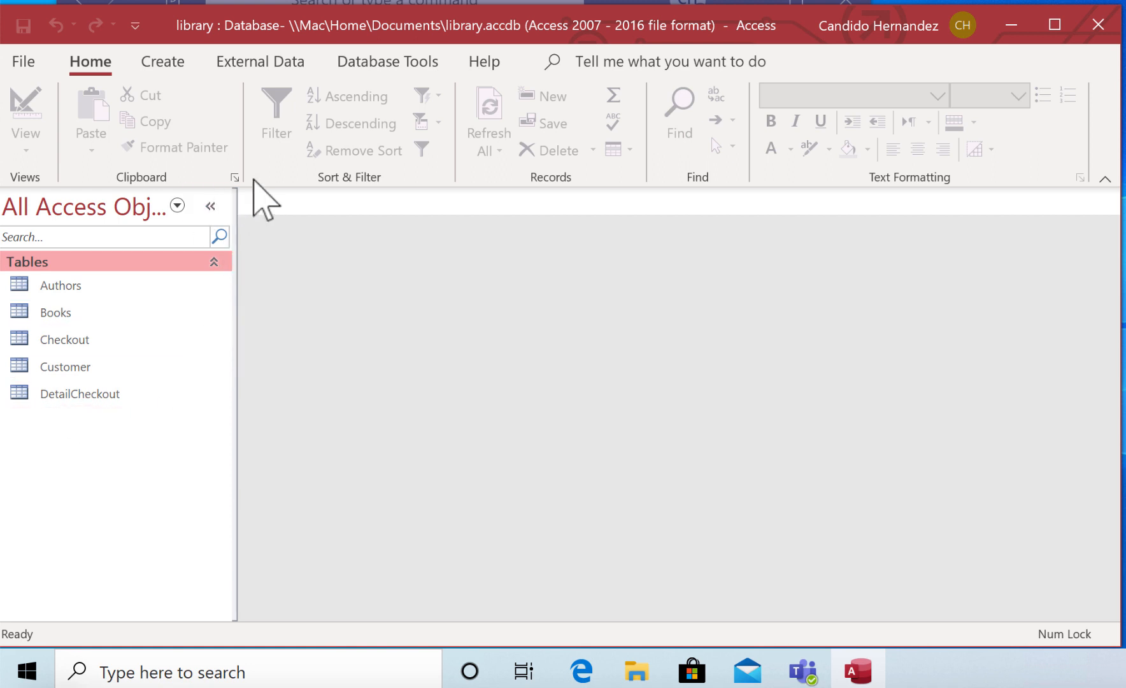
mouse_move(387, 62)
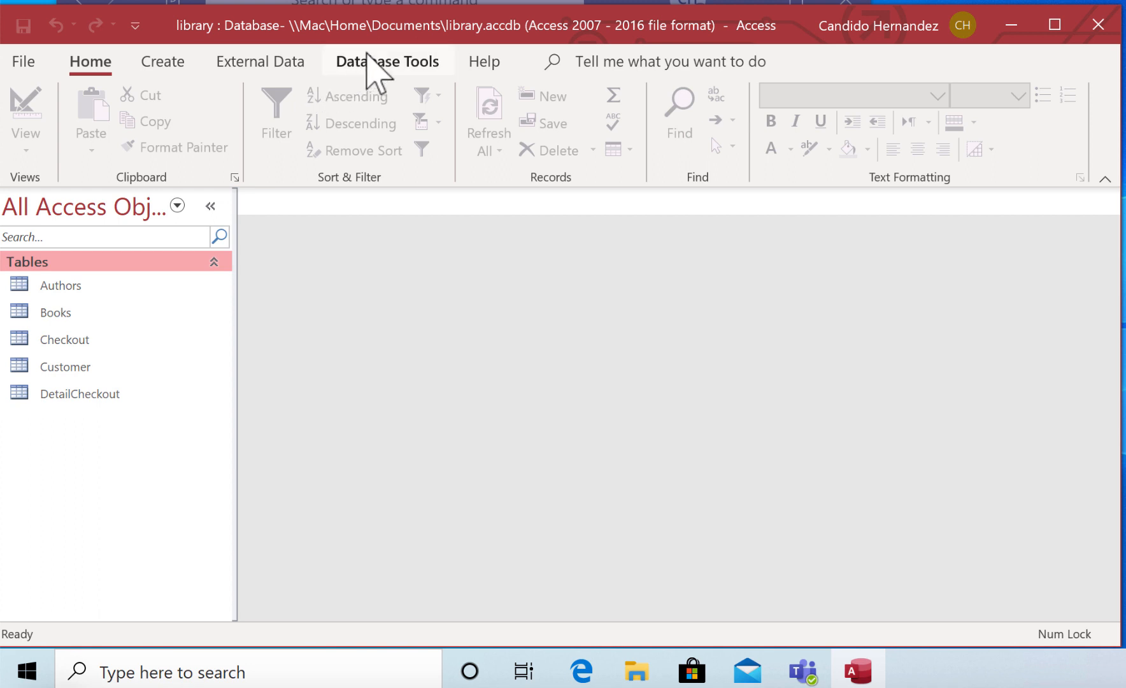
Step: Add Authors, Books, Checkout, Customer and DetailCheckout to the Relationships window
click(386, 61)
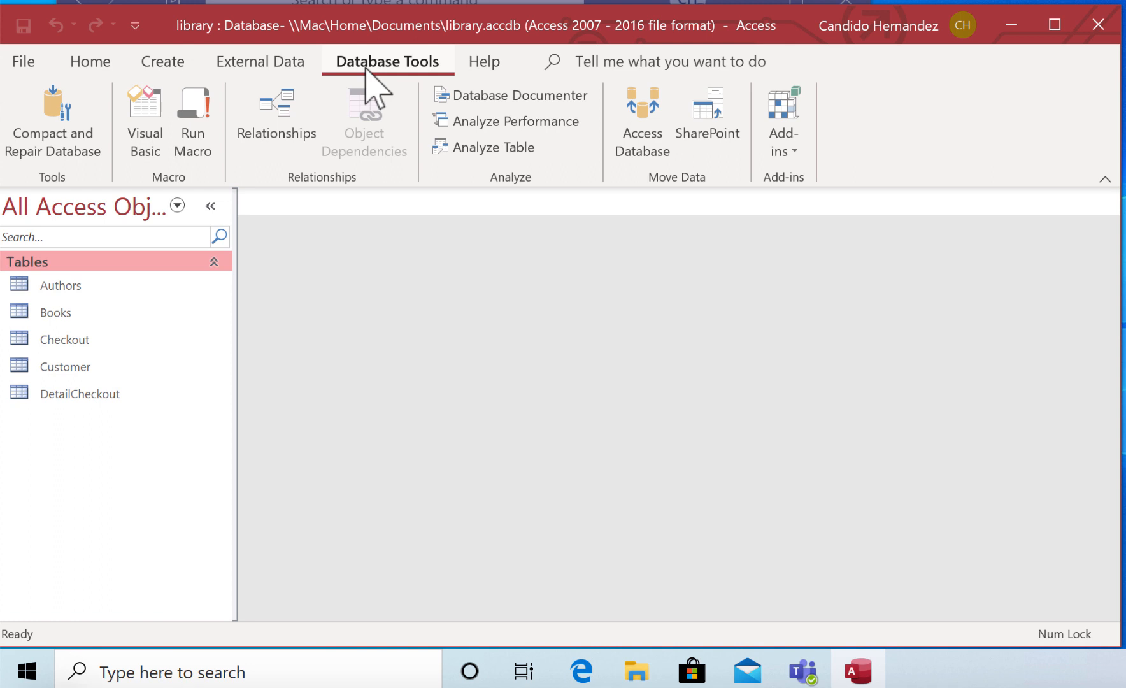
click(275, 118)
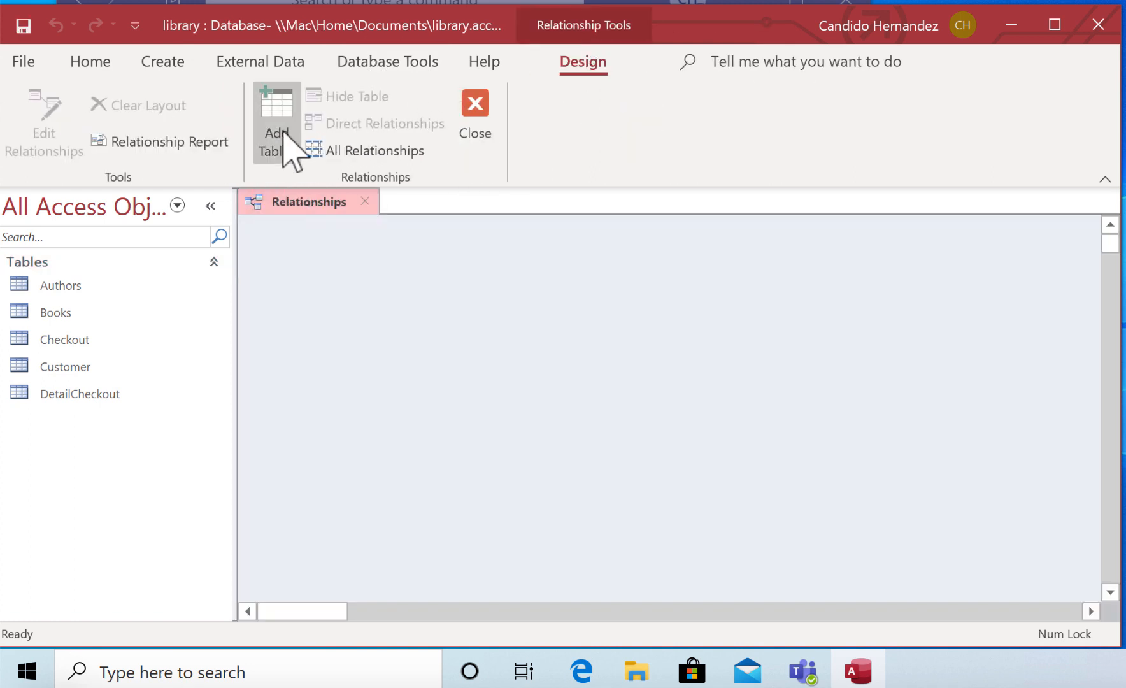
click(276, 122)
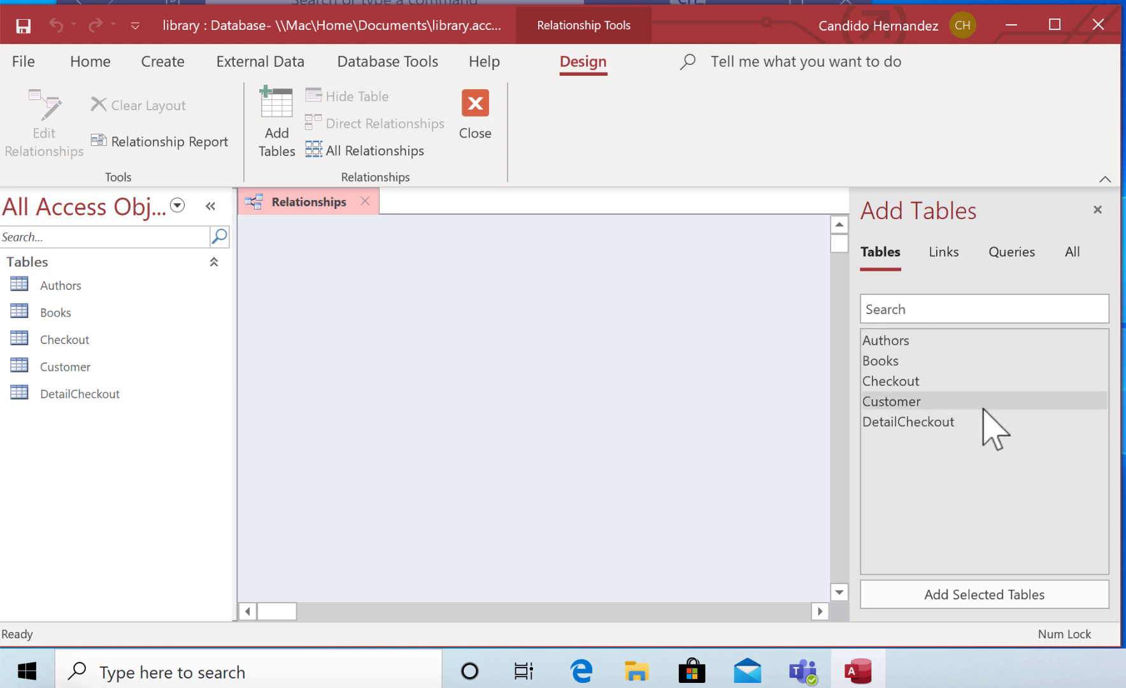
click(886, 340)
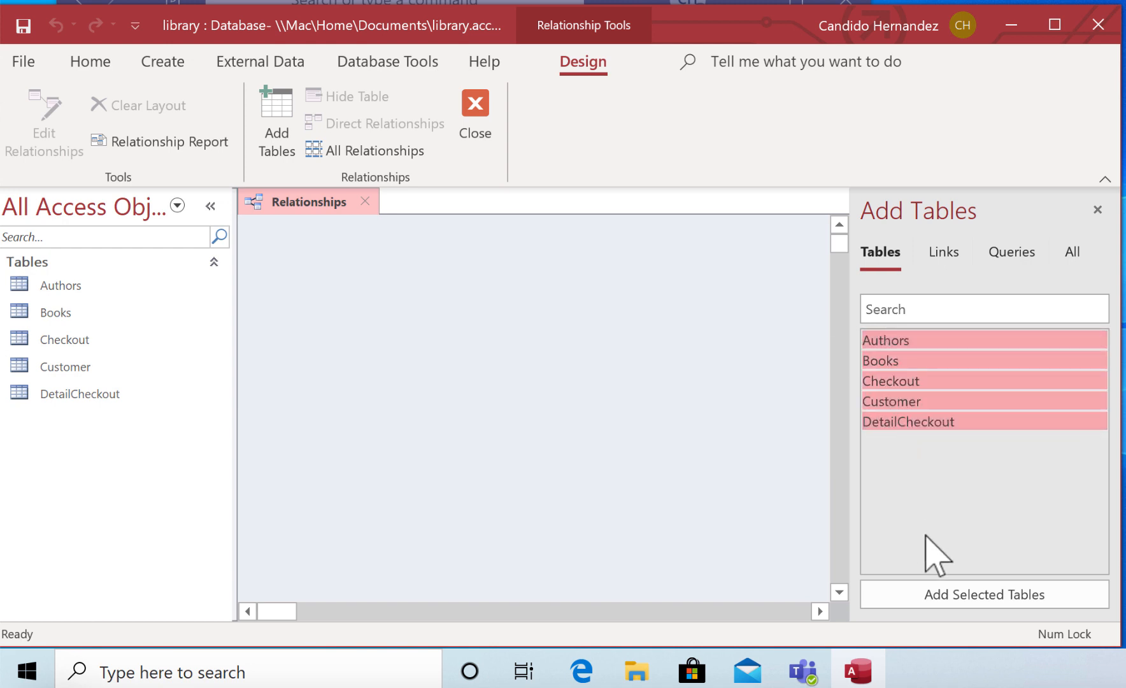
click(983, 594)
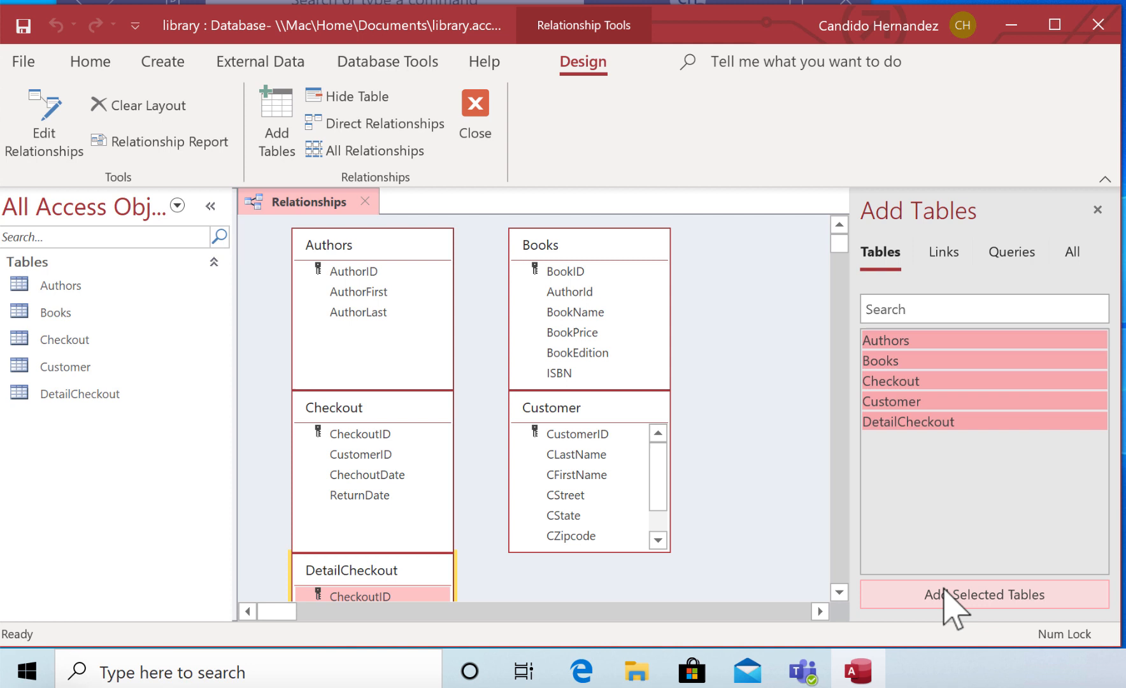
mouse_move(730, 444)
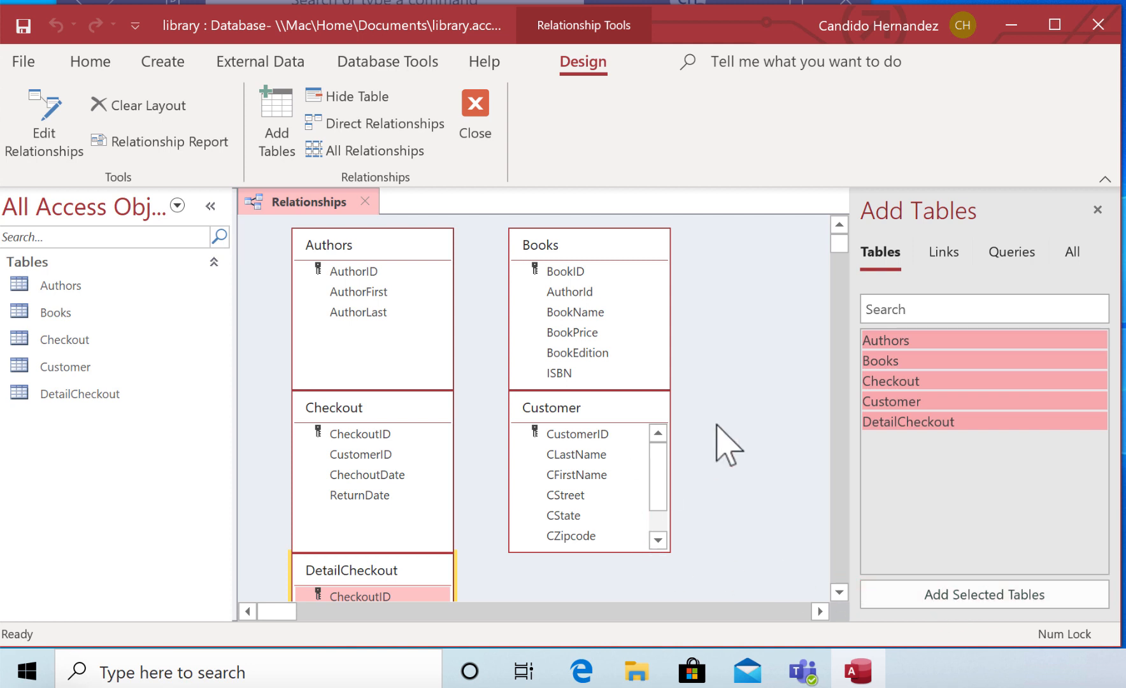
mouse_move(661, 434)
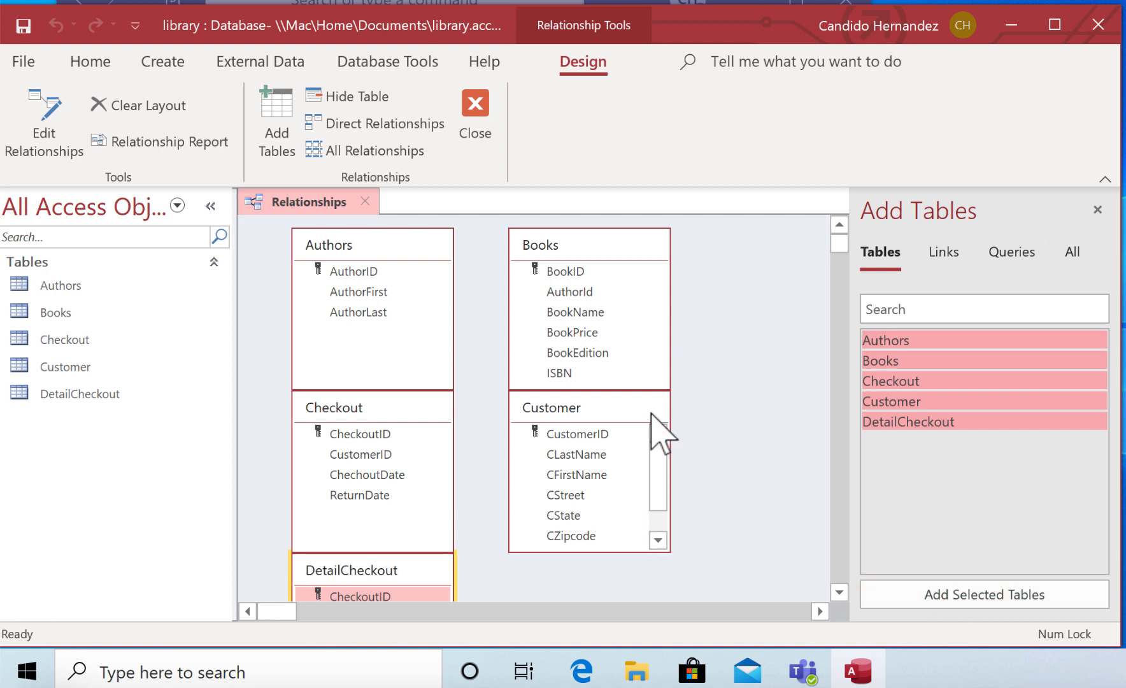
mouse_move(564, 391)
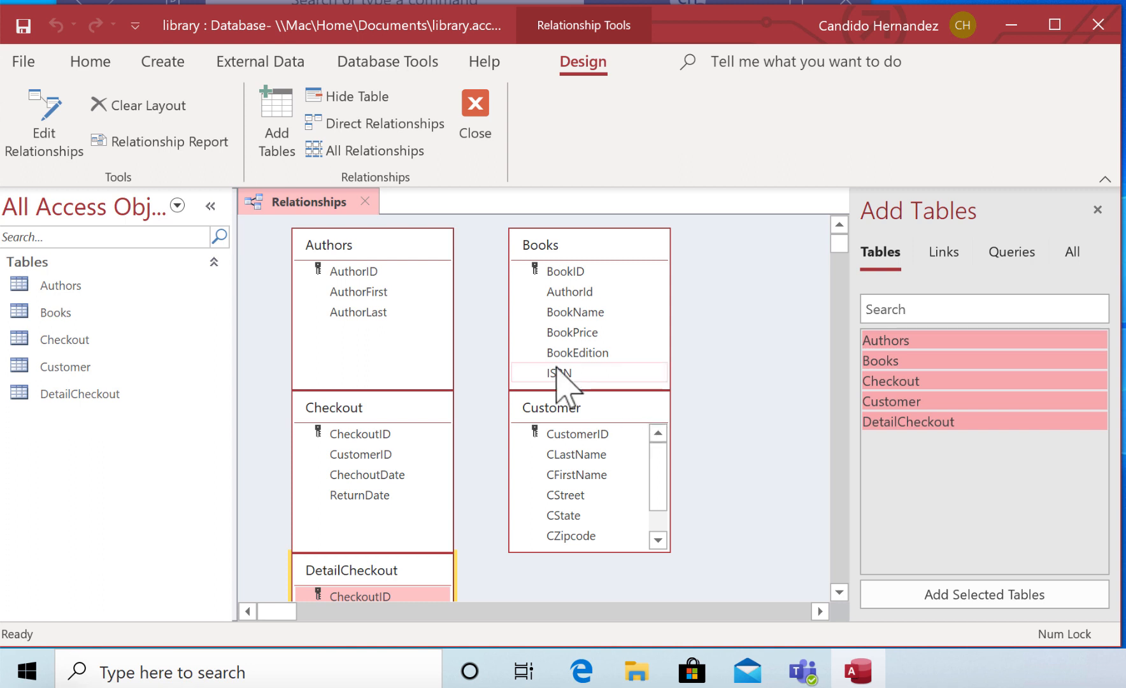
mouse_move(417, 349)
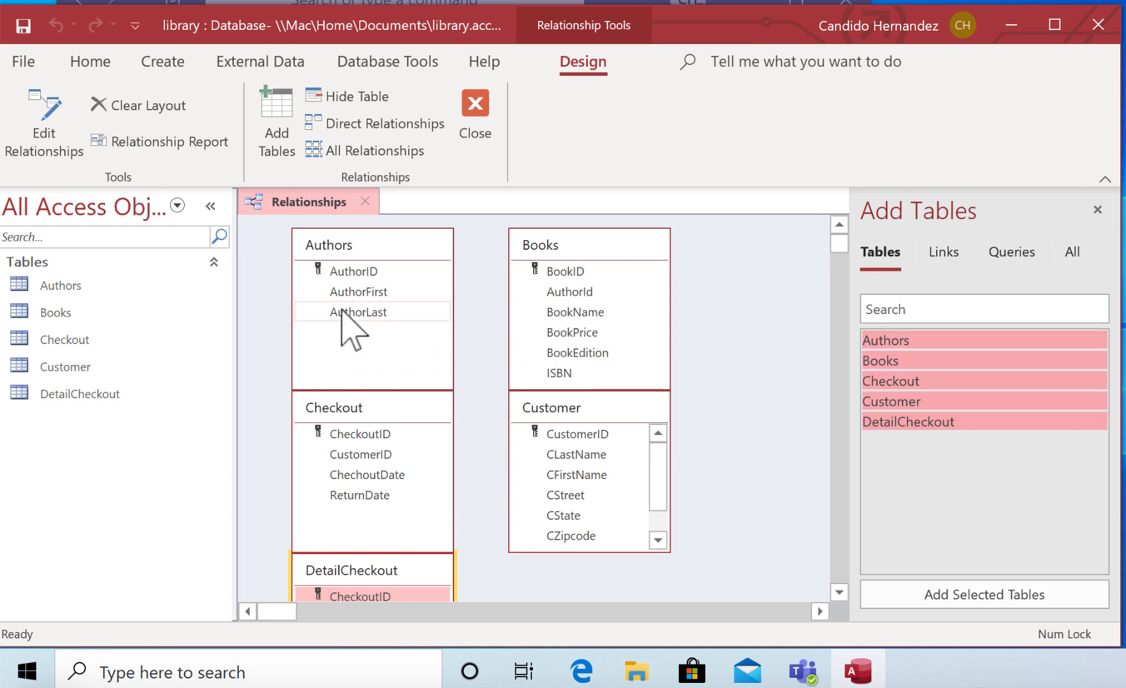
mouse_move(549, 438)
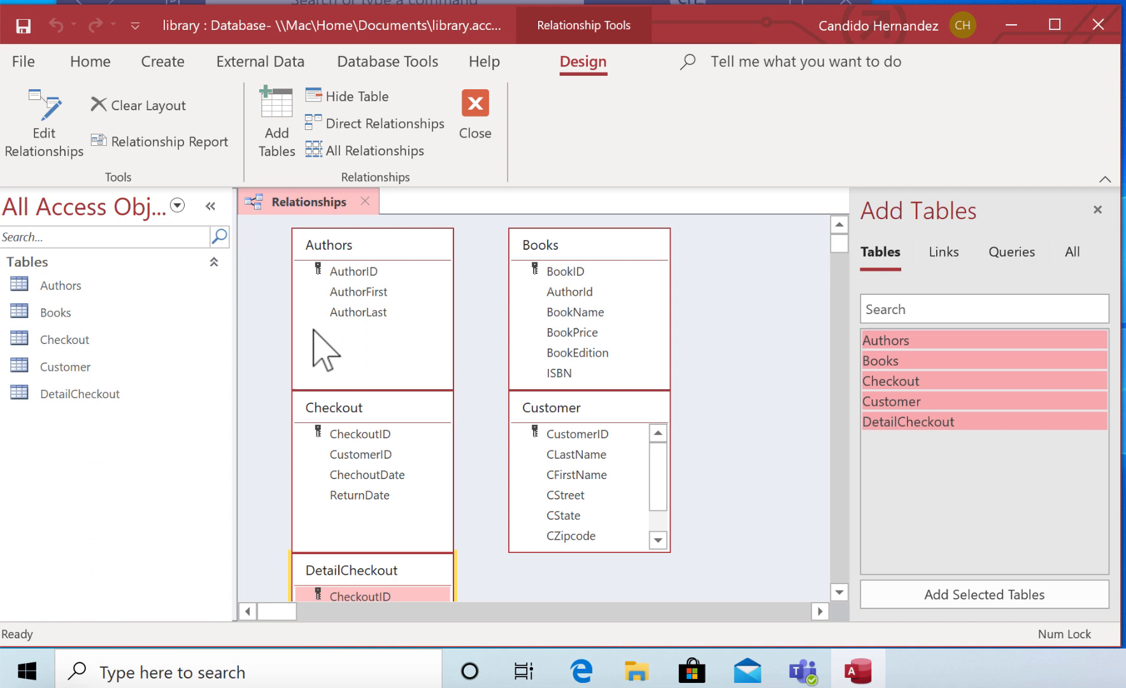
mouse_move(292, 334)
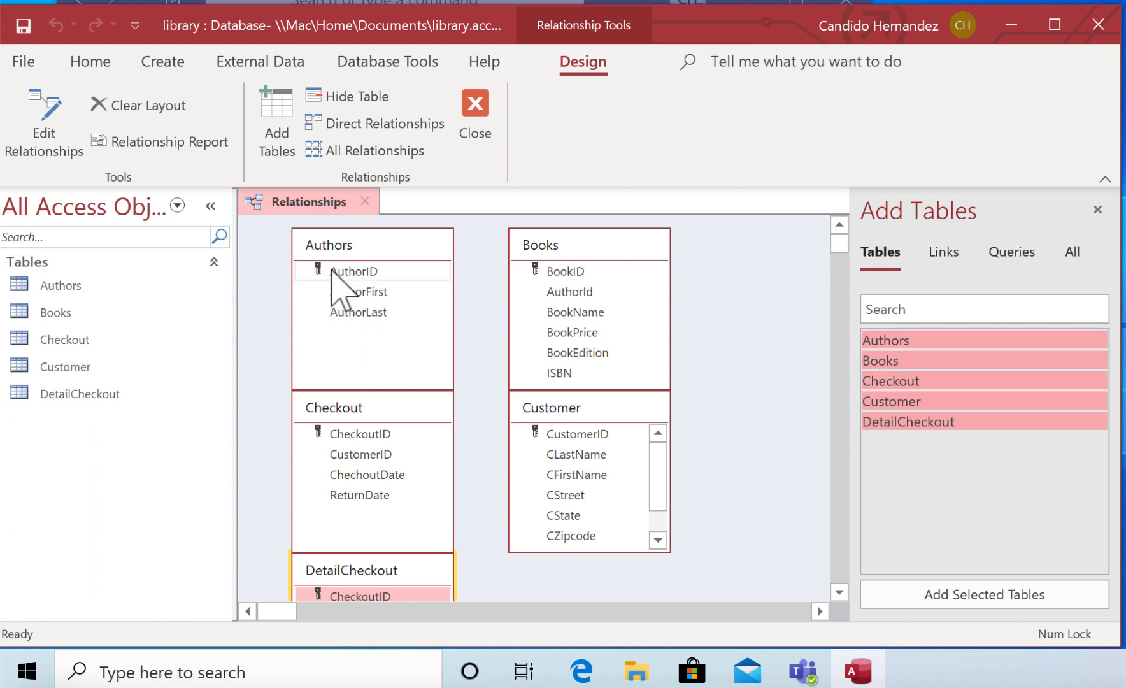
mouse_move(344, 302)
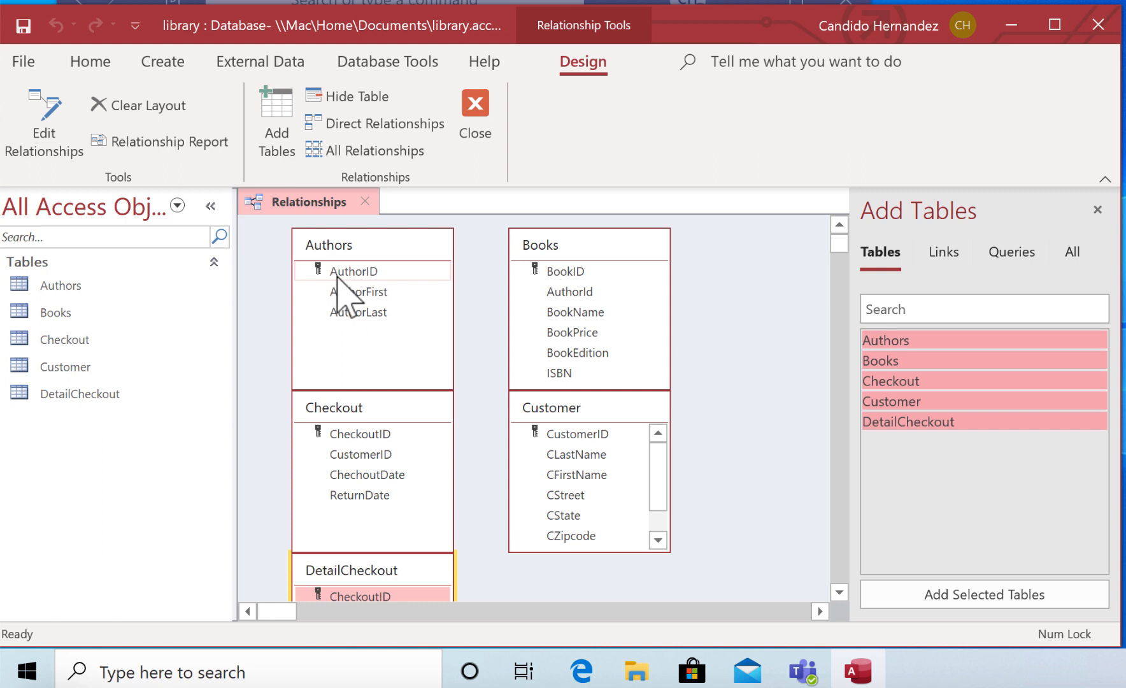
mouse_move(338, 298)
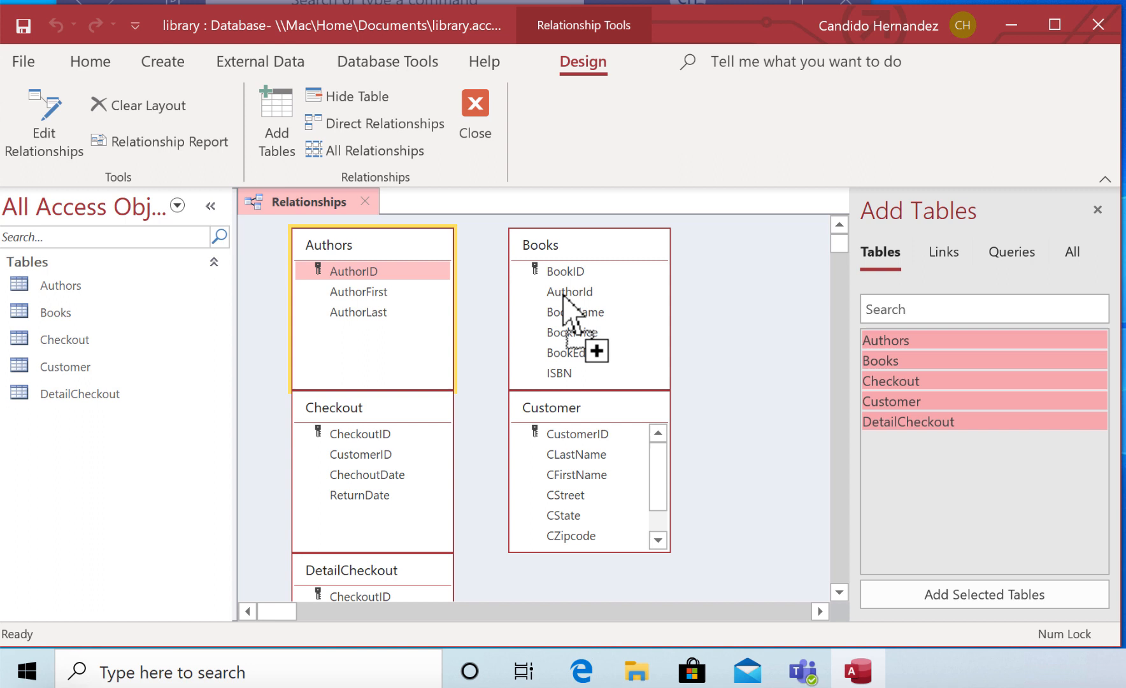
mouse_move(570, 320)
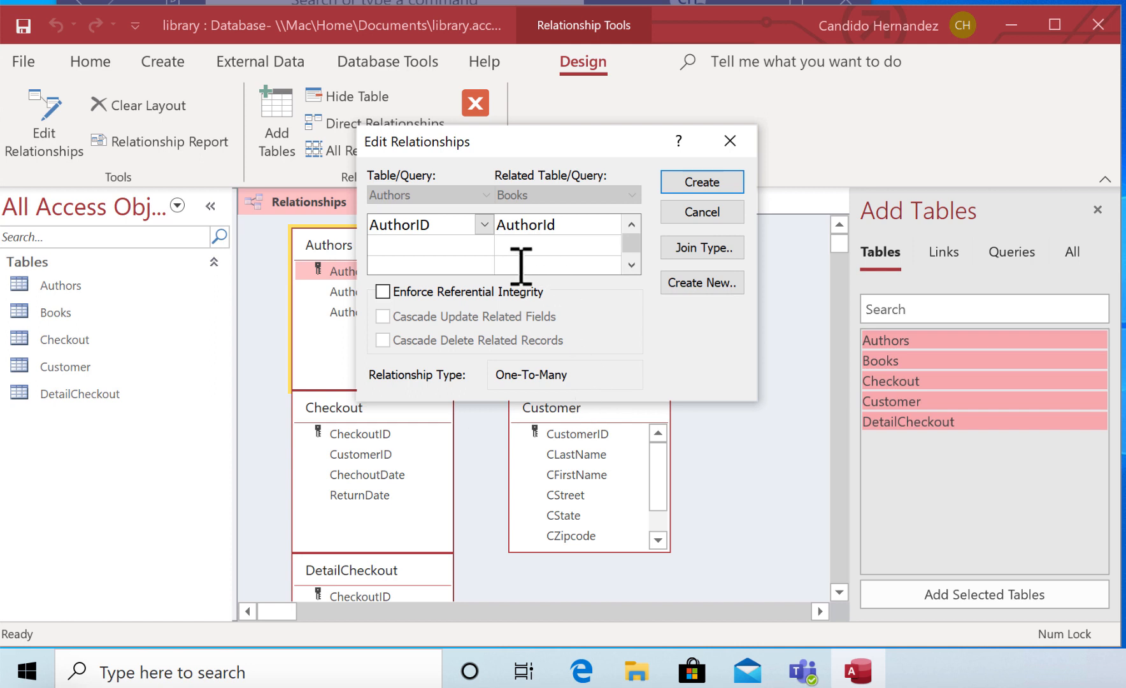
mouse_move(582, 230)
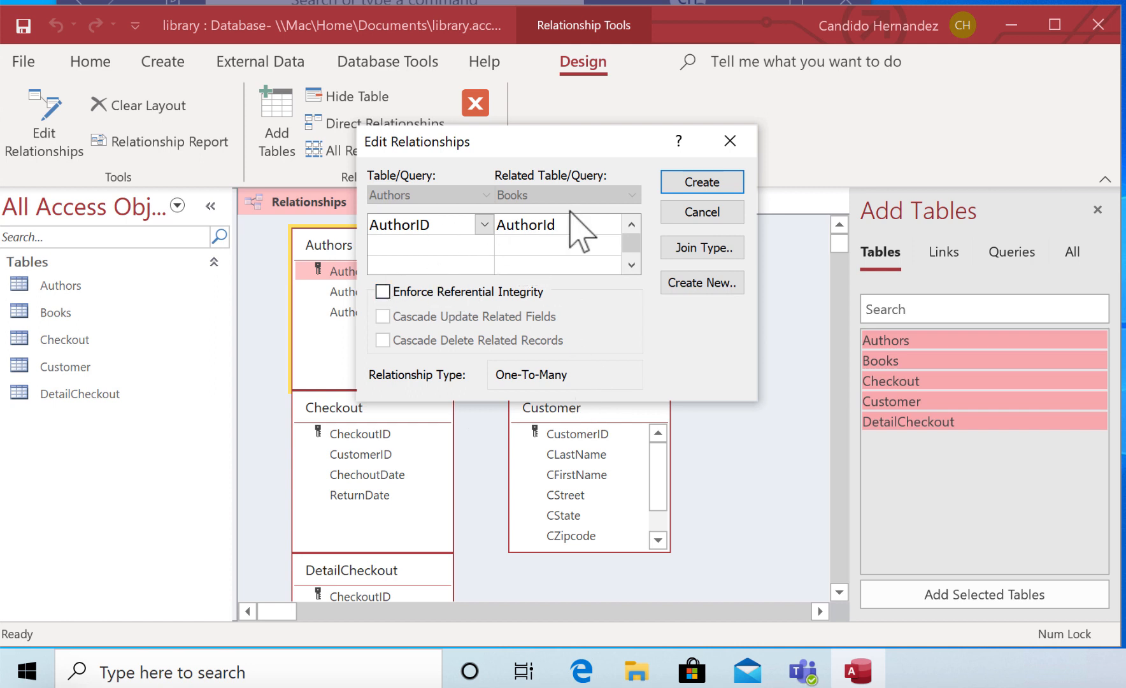
Step: Create the one-to-many Authors-to-Books relationship on AuthorID
click(700, 181)
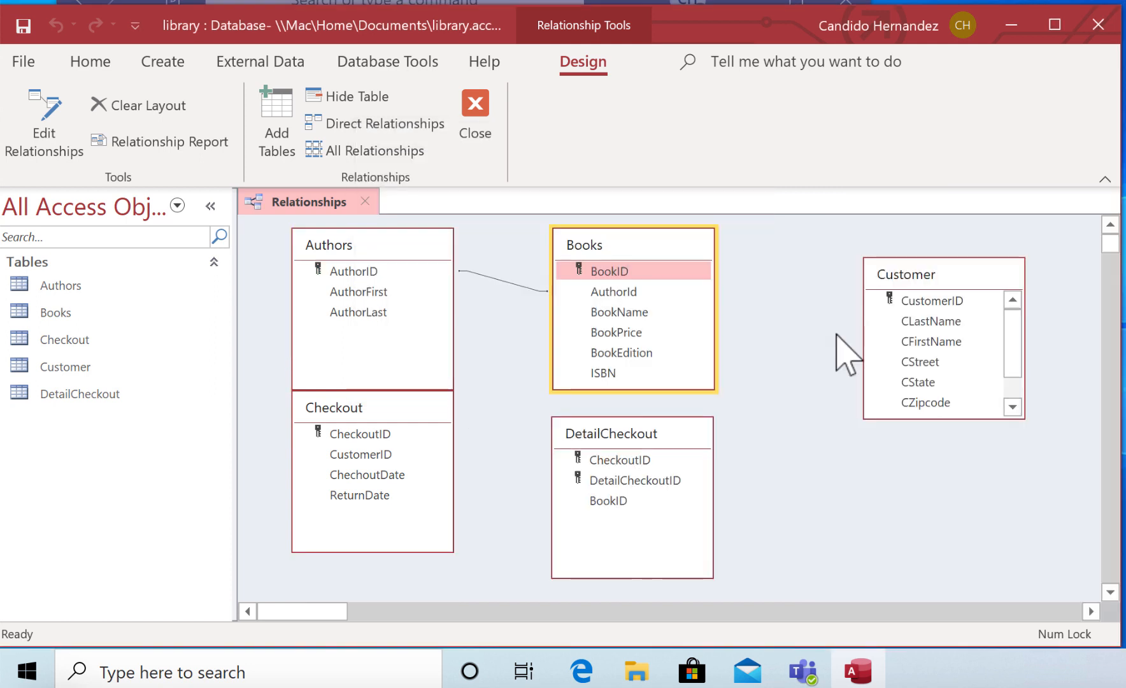
mouse_move(592, 295)
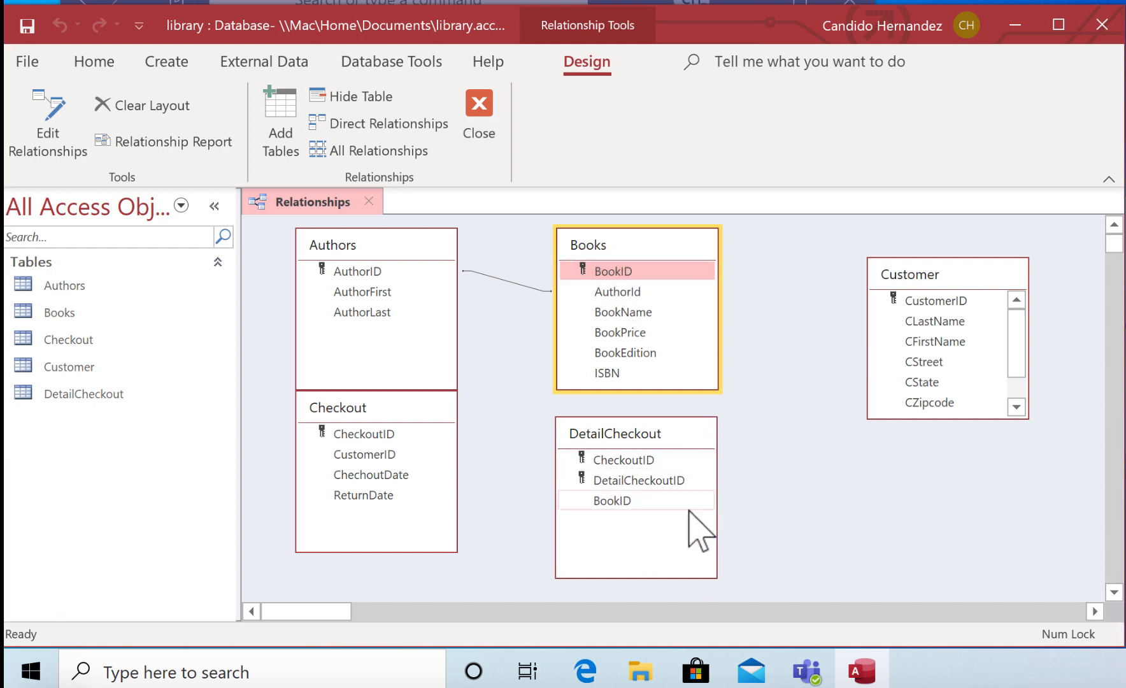
mouse_move(617, 531)
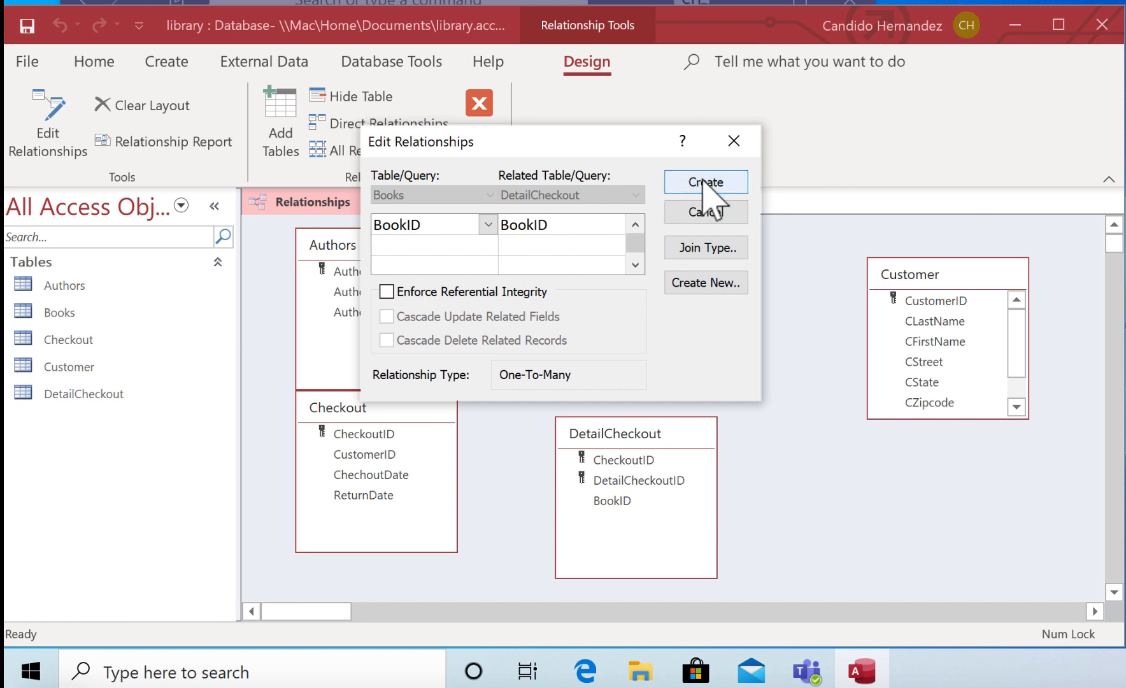
Step: Create the one-to-many Books-to-DetailCheckout relationship on BookID
click(705, 181)
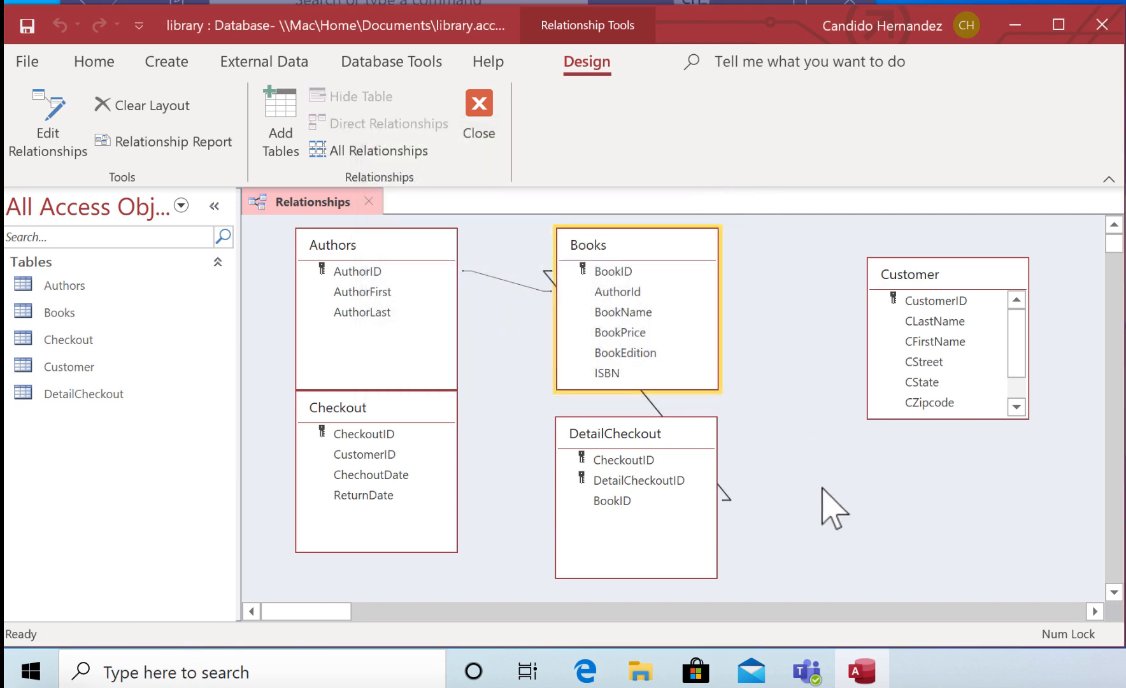
mouse_move(671, 548)
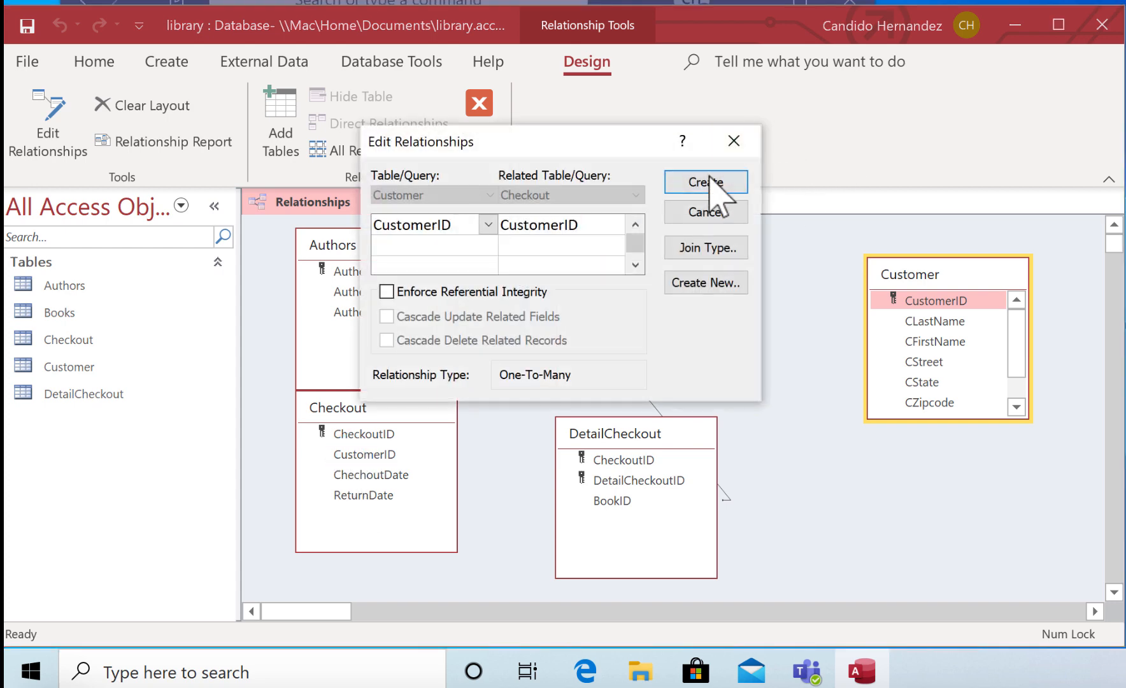
Step: Create the one-to-many Customer-to-Checkout relationship on CustomerID
click(704, 181)
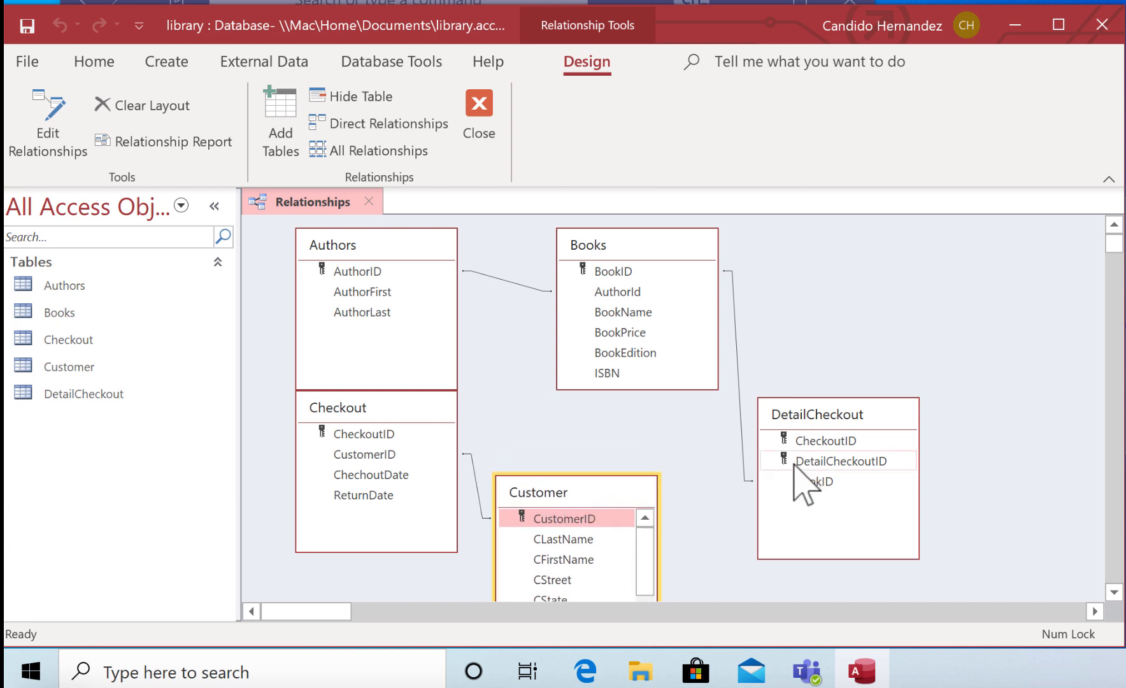
mouse_move(502, 449)
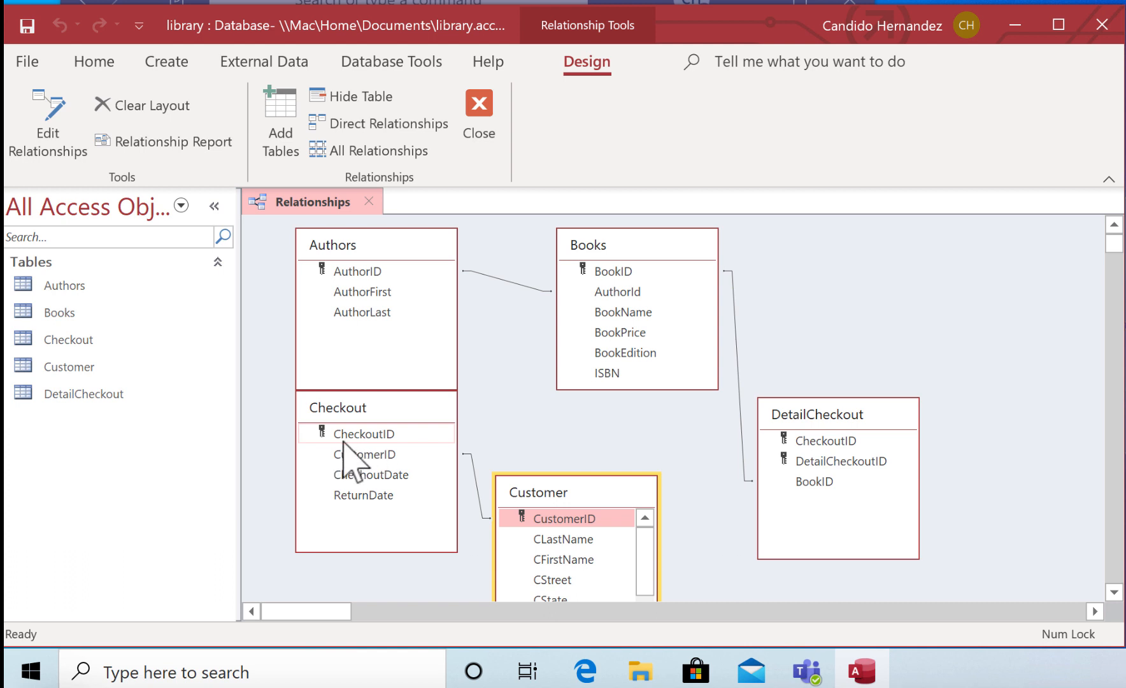
mouse_move(850, 470)
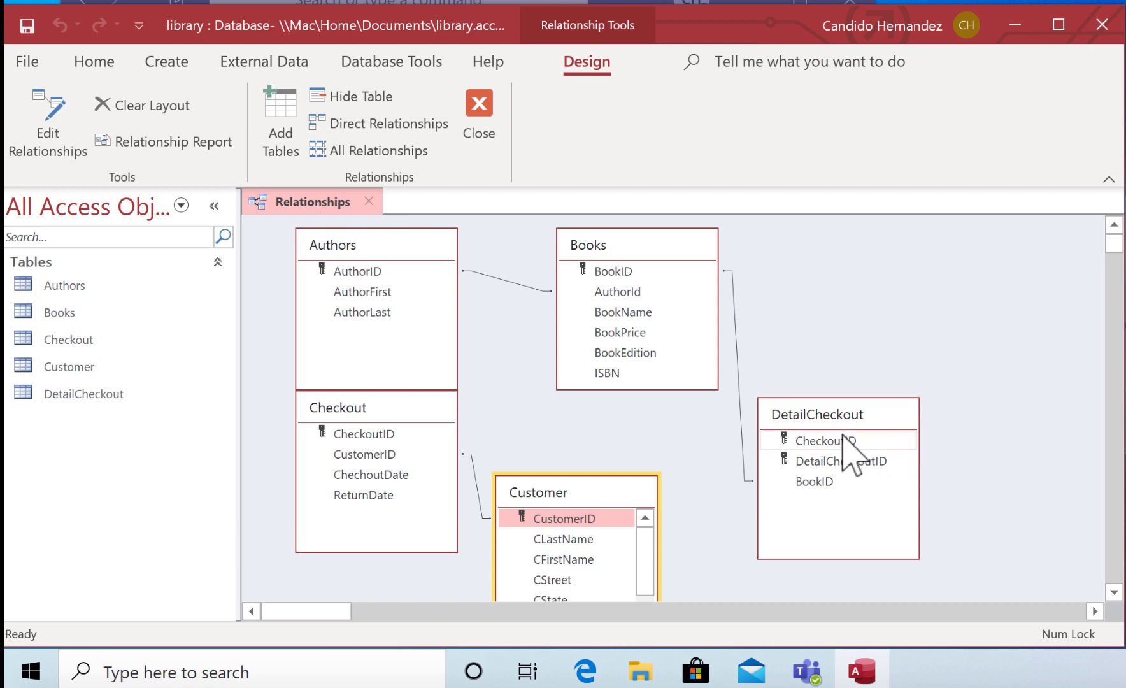
mouse_move(420, 430)
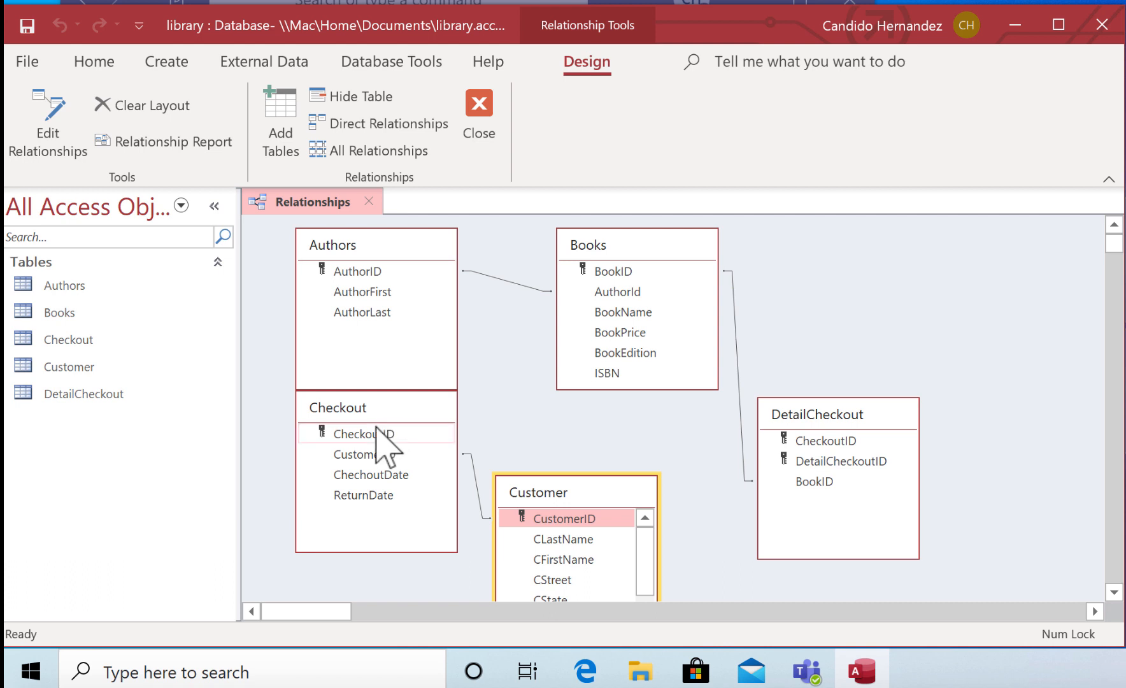
mouse_move(402, 460)
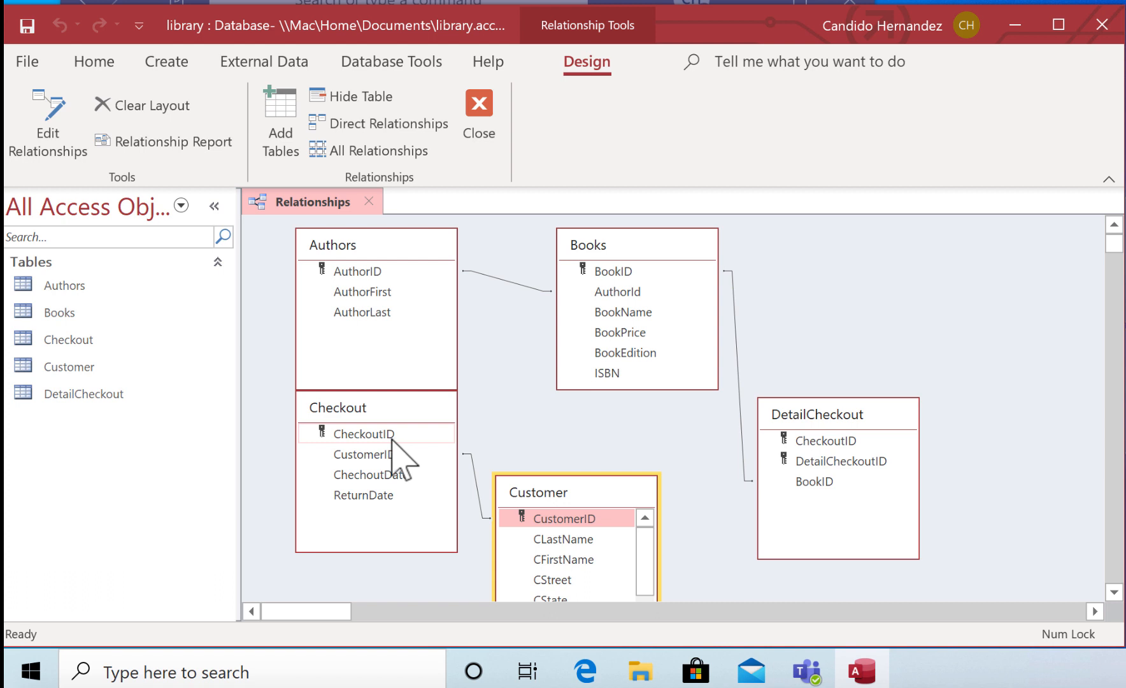
mouse_move(348, 452)
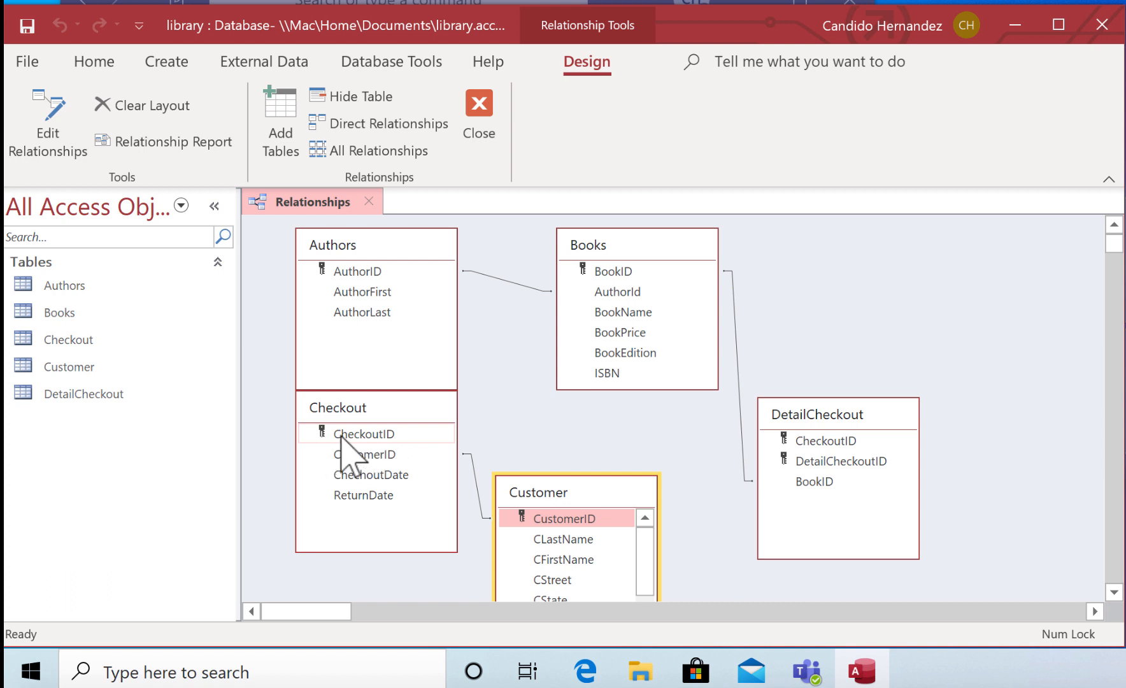
mouse_move(348, 449)
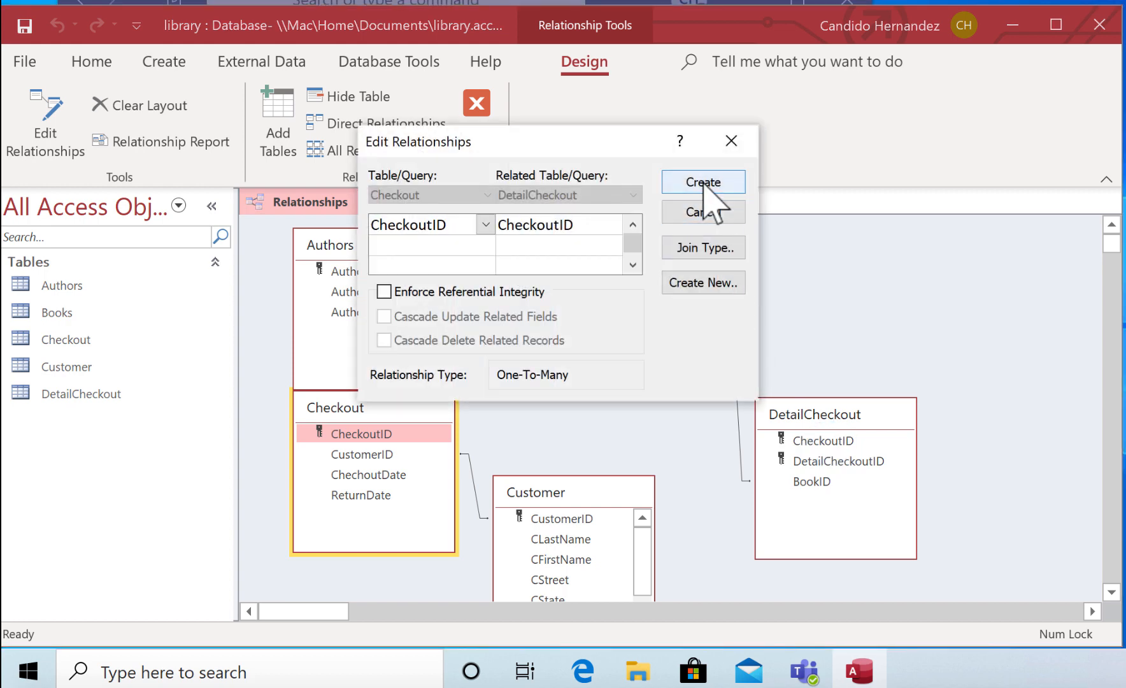
Step: Create the one-to-many Checkout-to-DetailCheckout relationship on CheckoutID
click(702, 180)
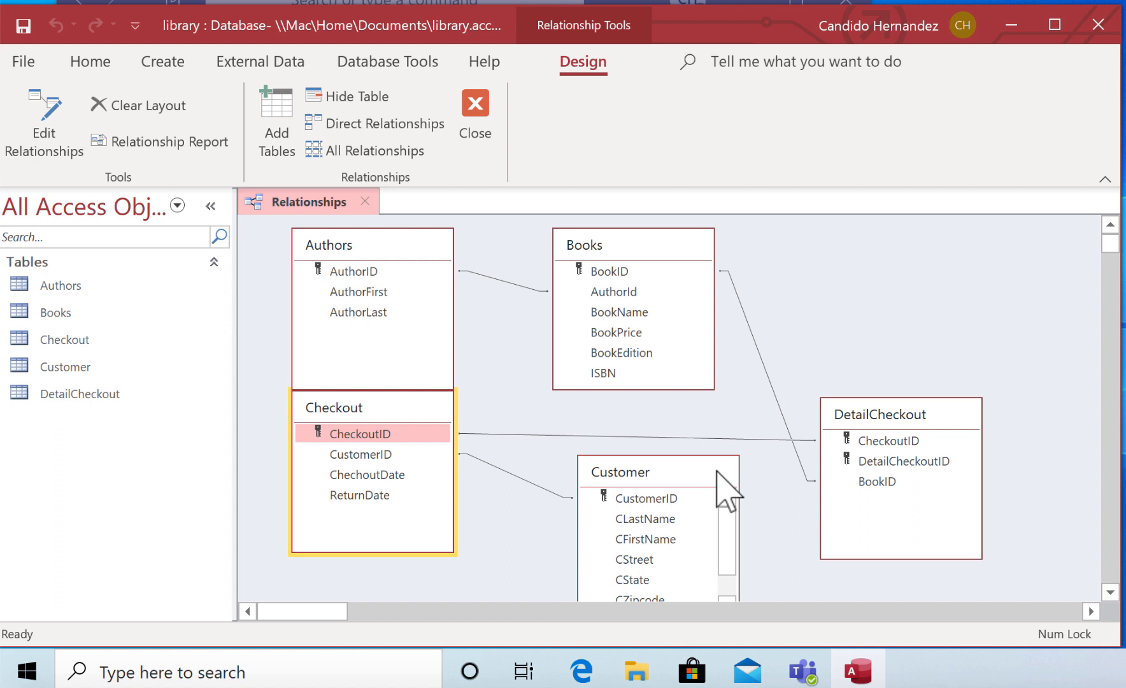
mouse_move(286, 359)
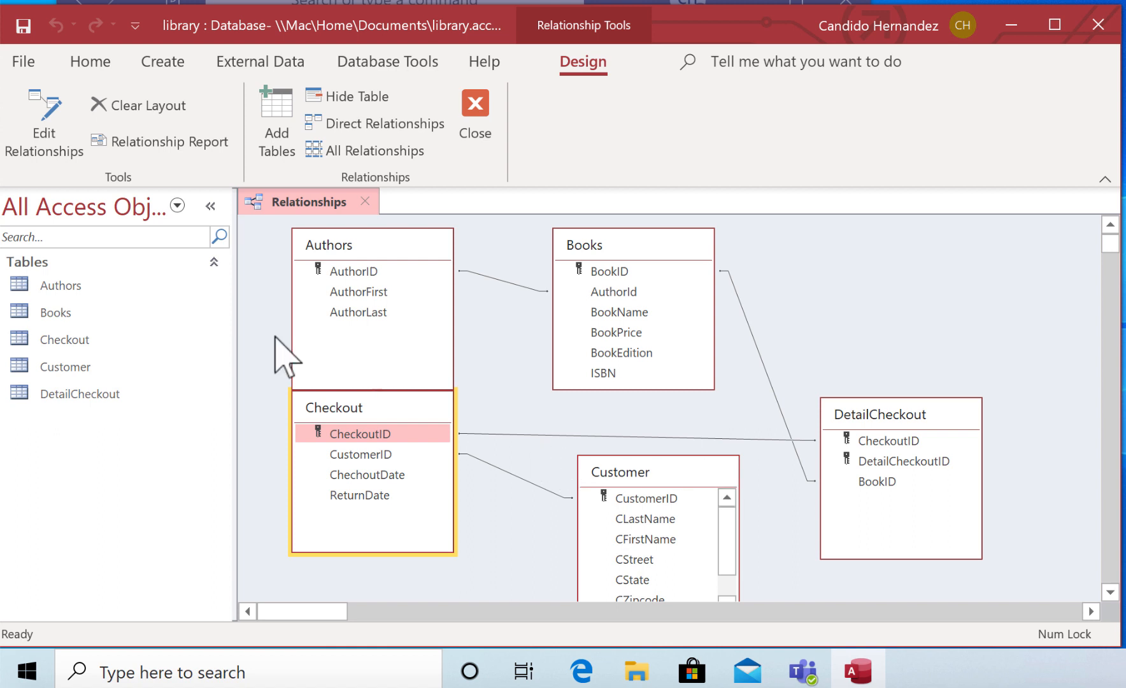
mouse_move(23, 25)
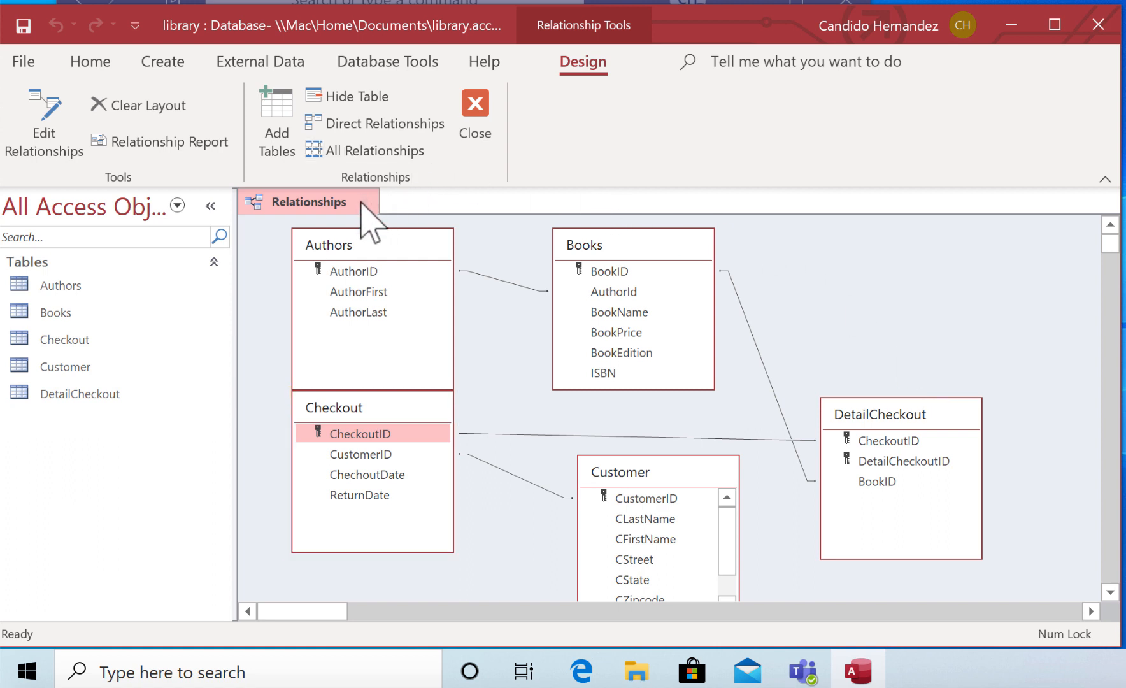
Step: Close the Relationships window showing the four table links
click(475, 120)
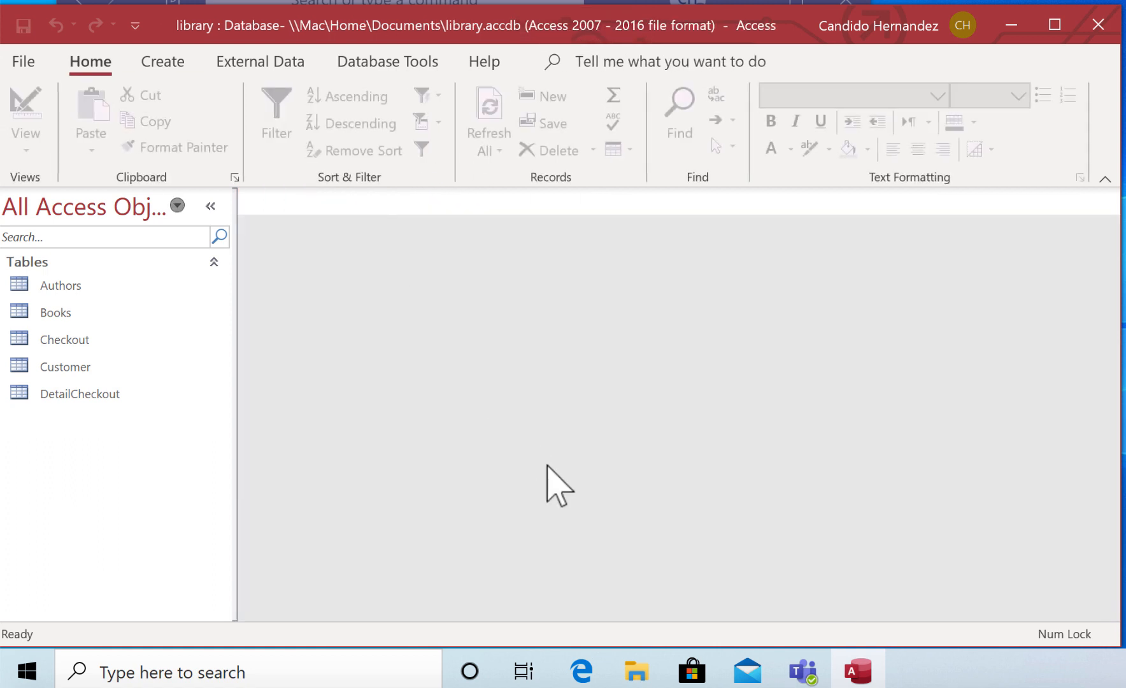